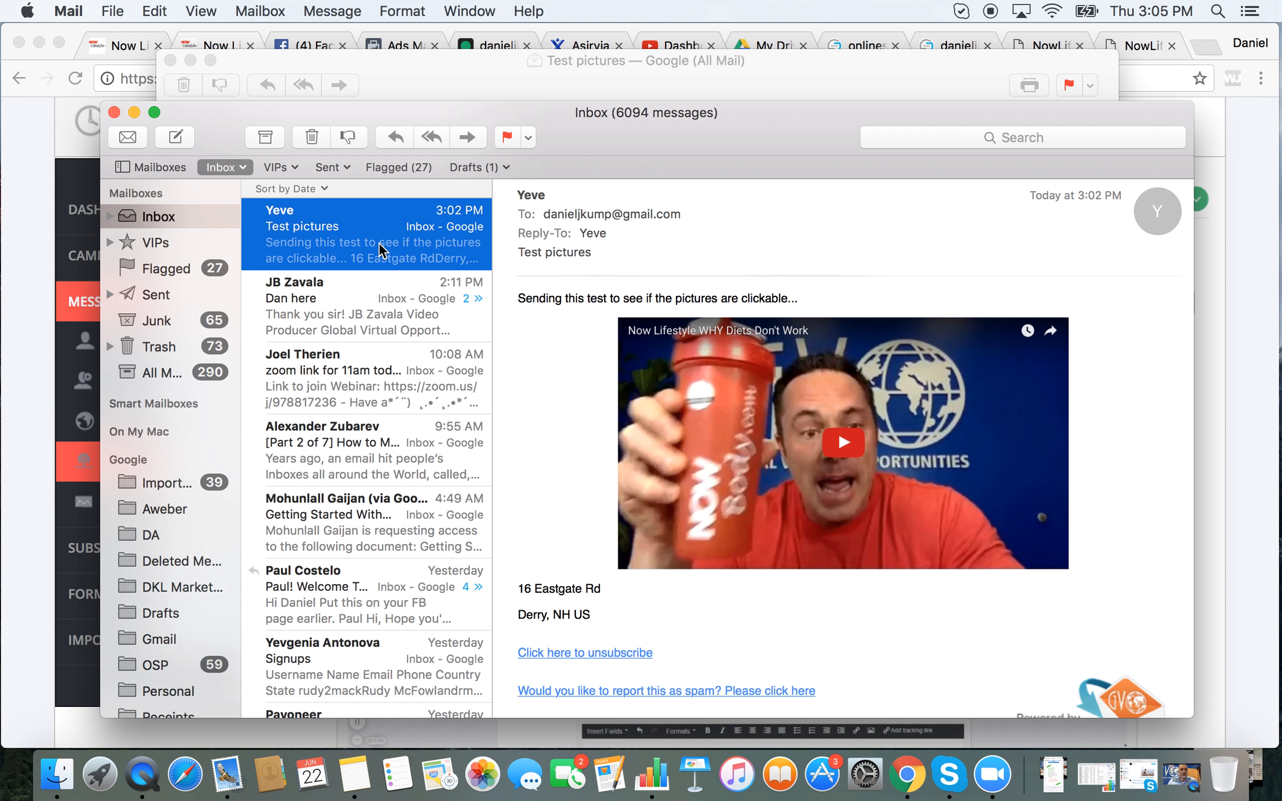
mouse_move(765, 481)
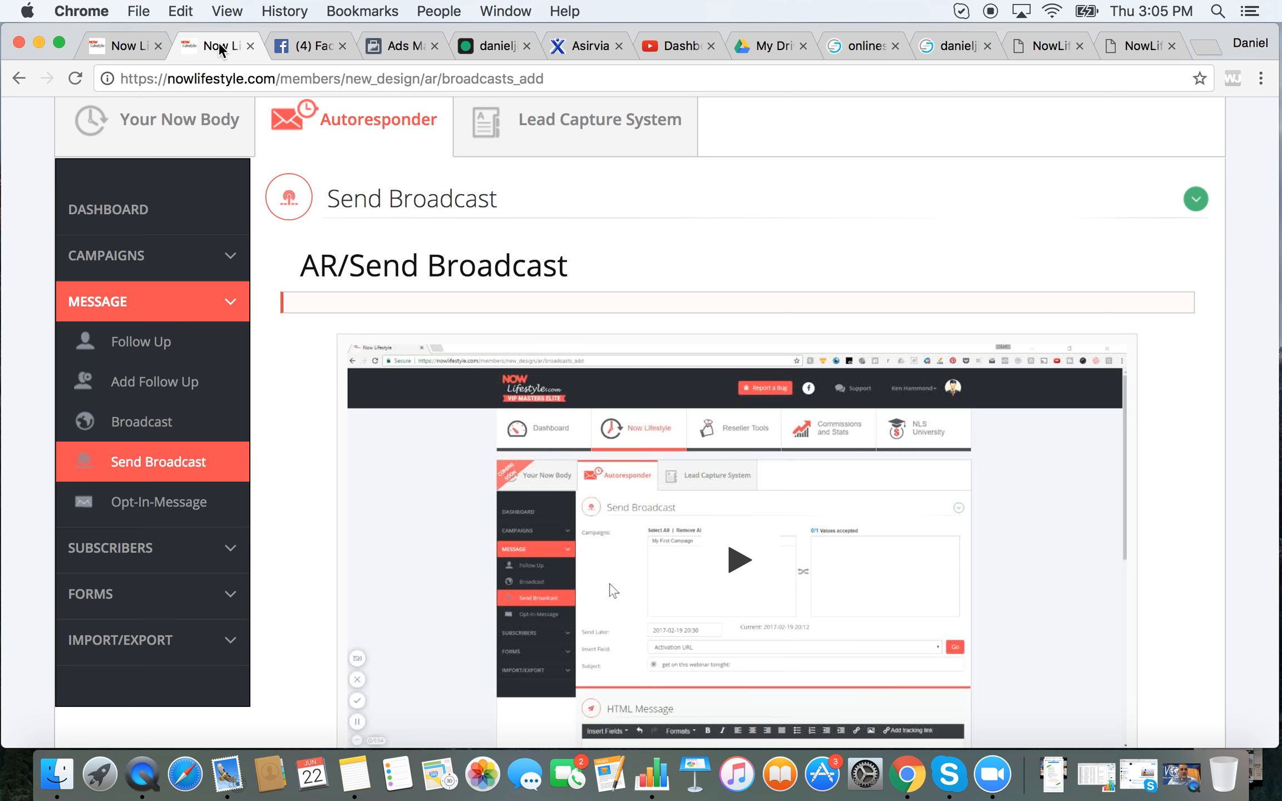
Move the TestYeve campaign into the Values accepted recipients list
scroll("down", 3)
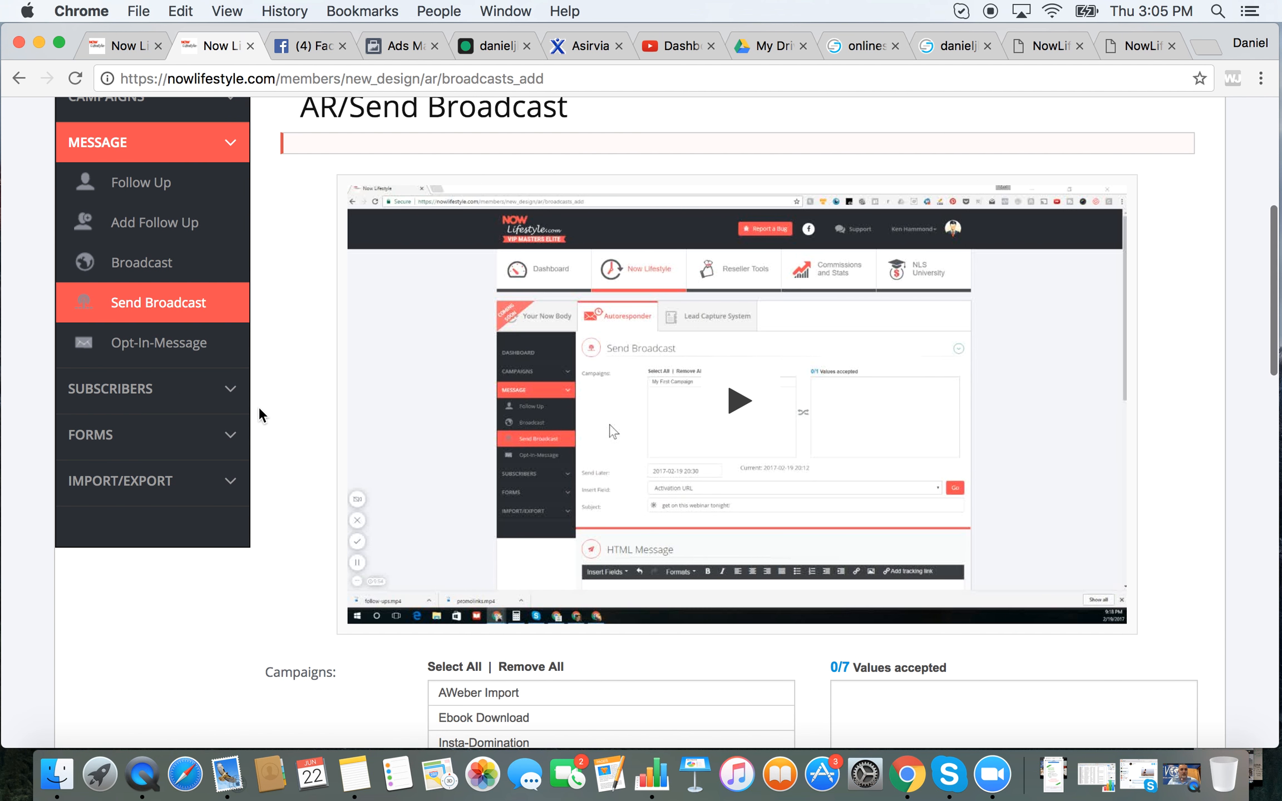
scroll("down", 3)
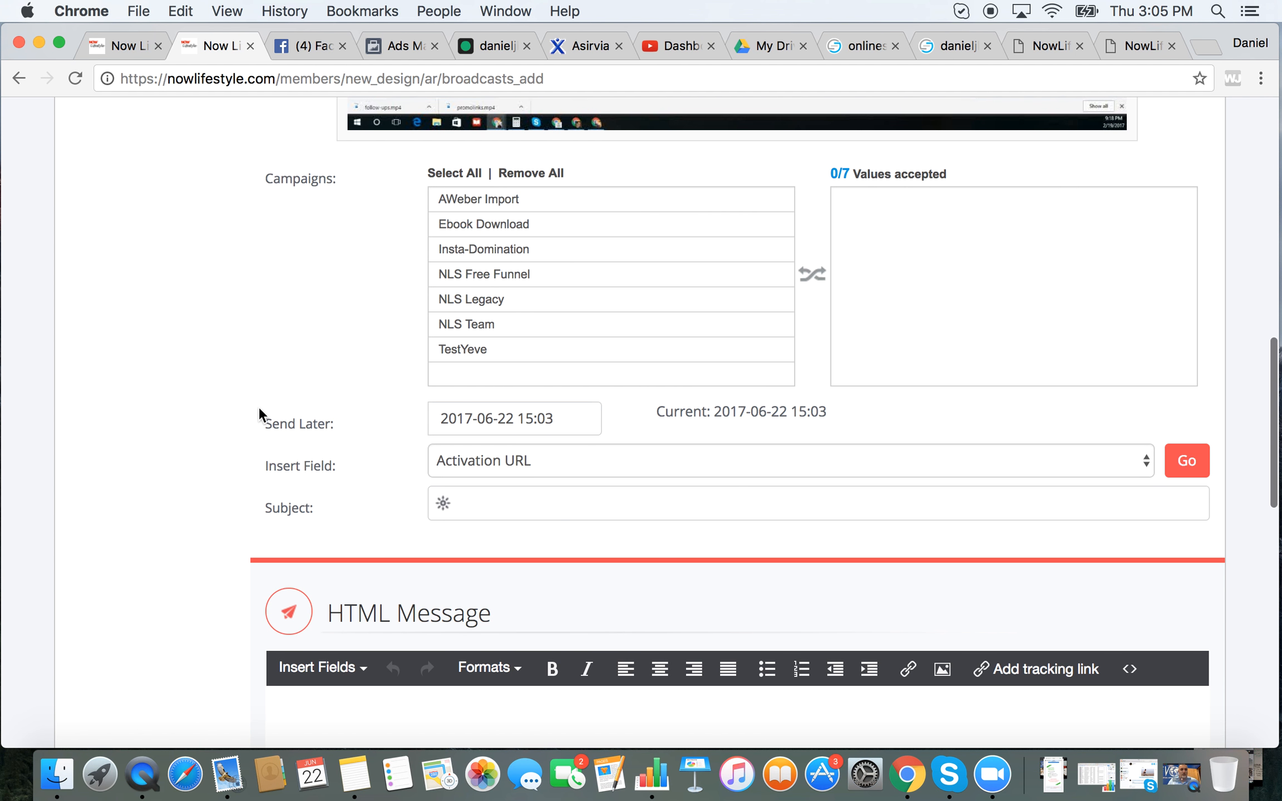
scroll("down", 3)
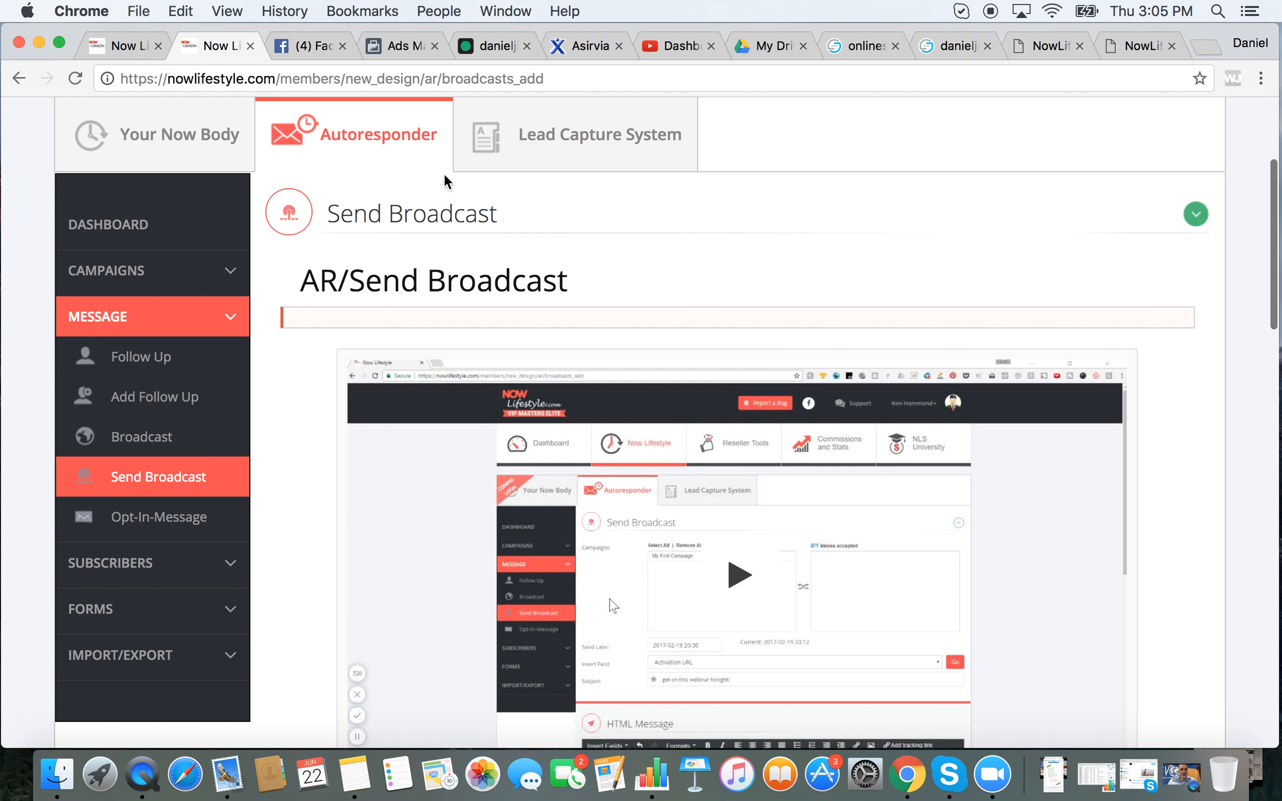
scroll("down", 3)
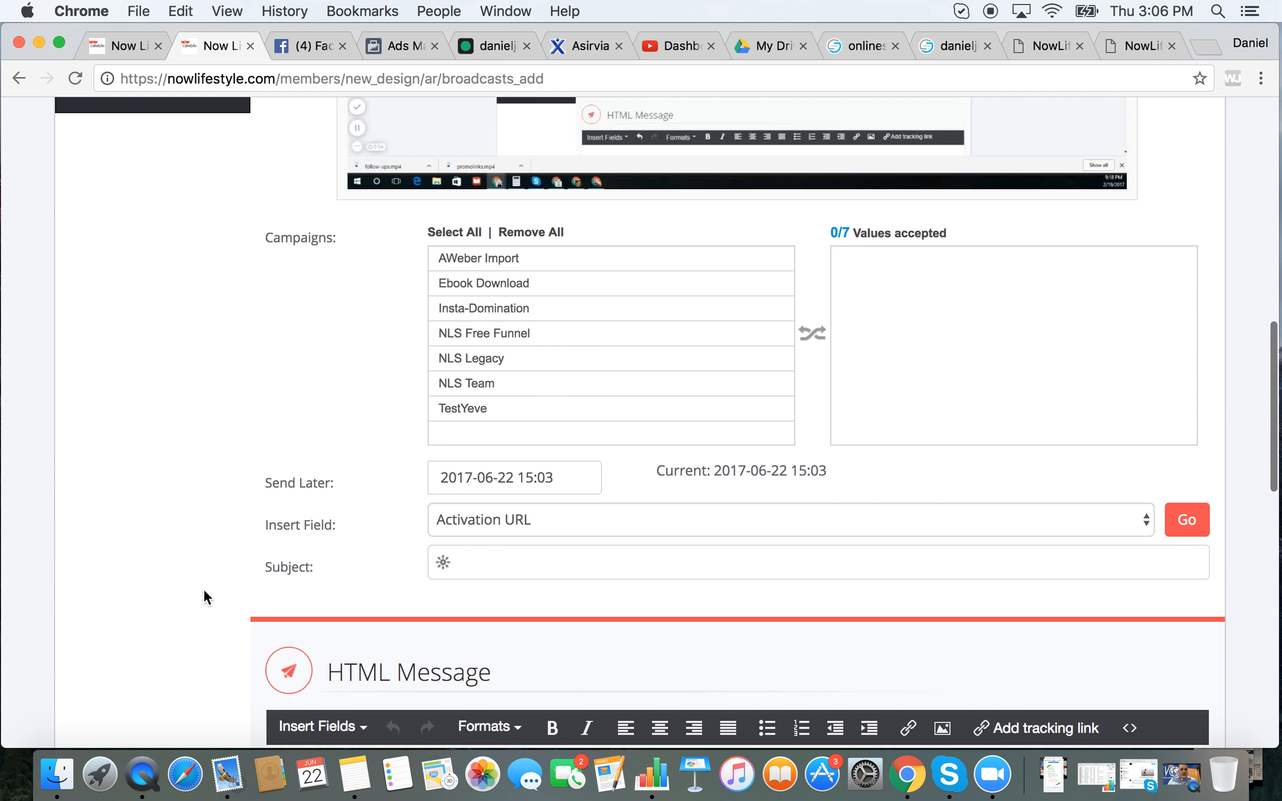
scroll("down", 3)
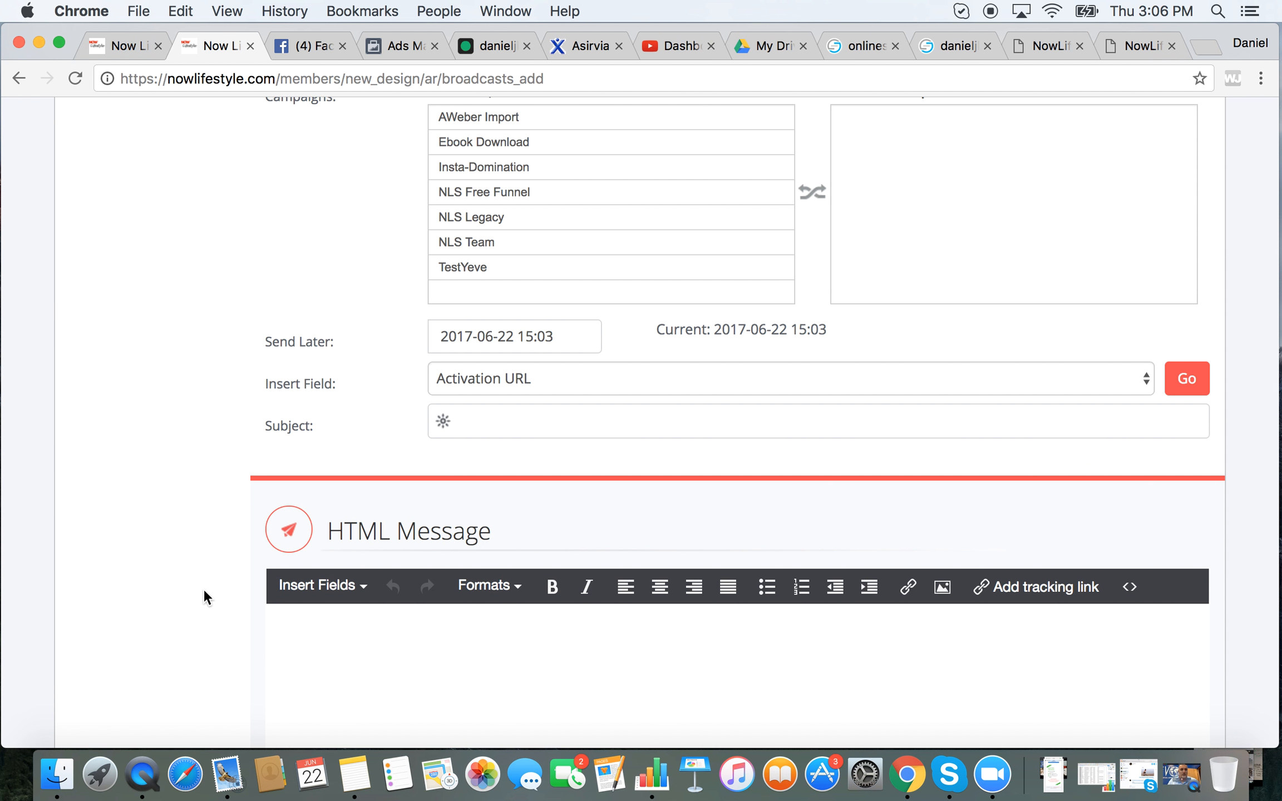
mouse_move(805, 157)
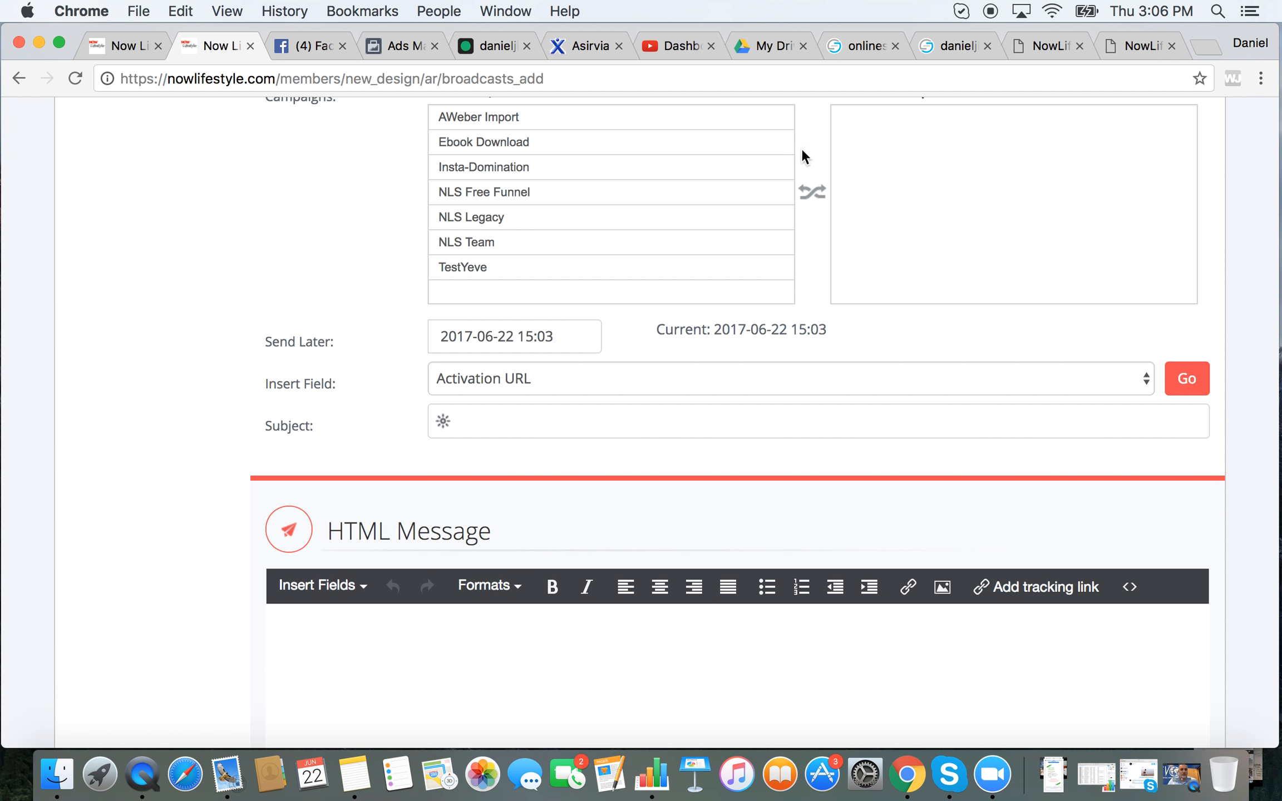
double_click(462, 268)
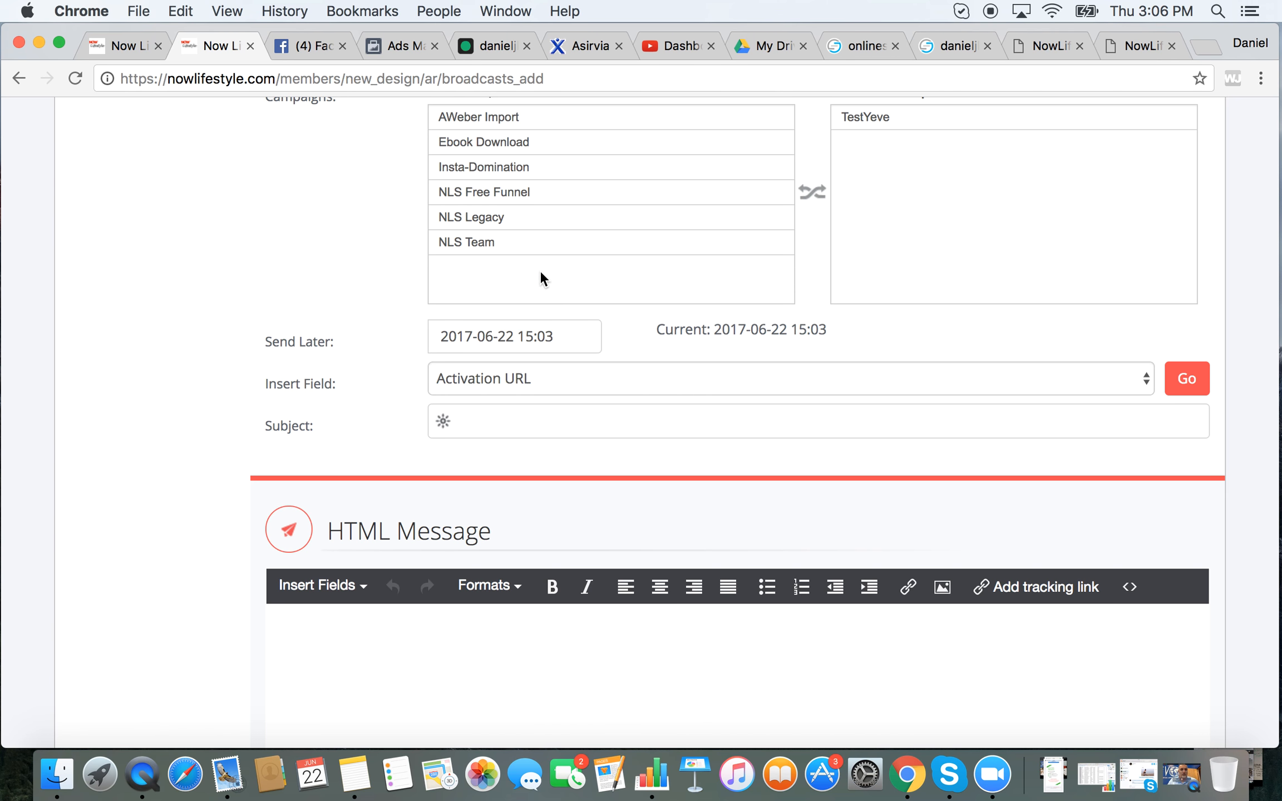
Set the broadcast subject to 'Test pictures' from the autocomplete suggestion
left_click(484, 167)
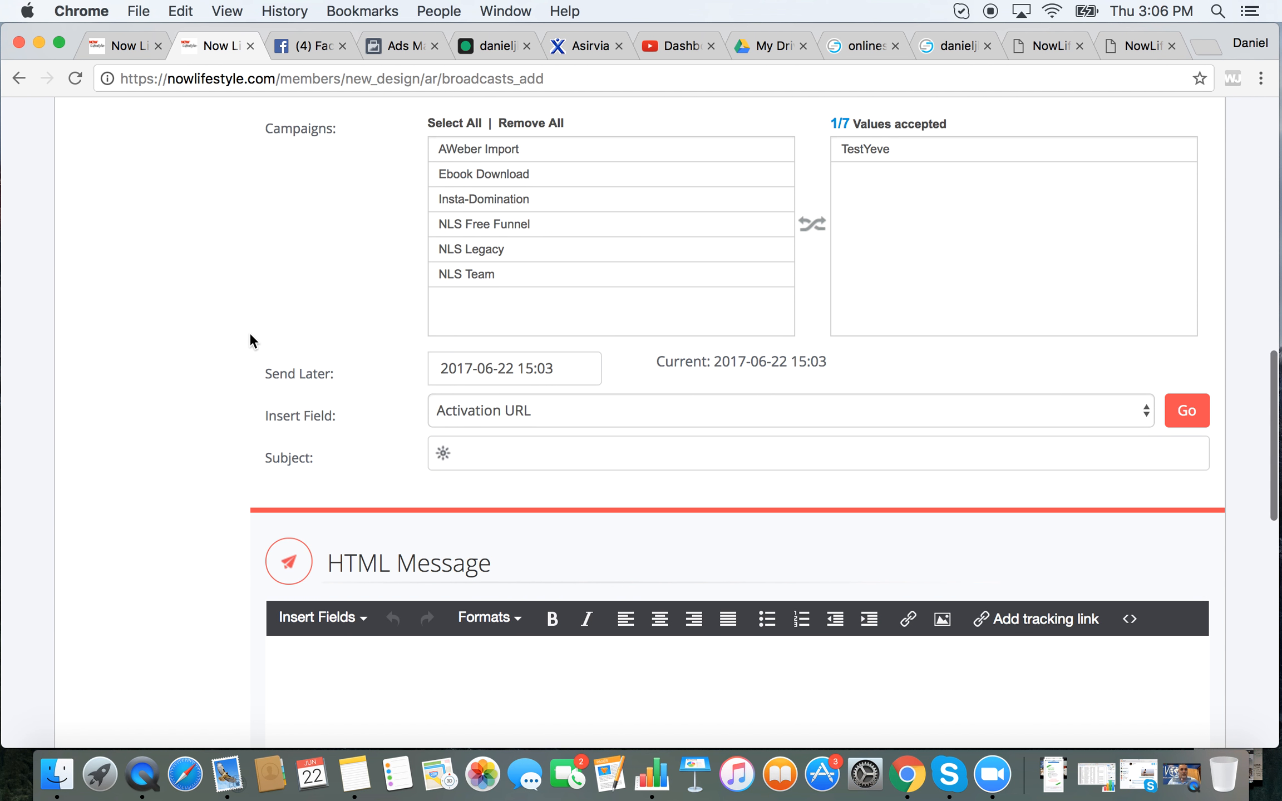
type("Te")
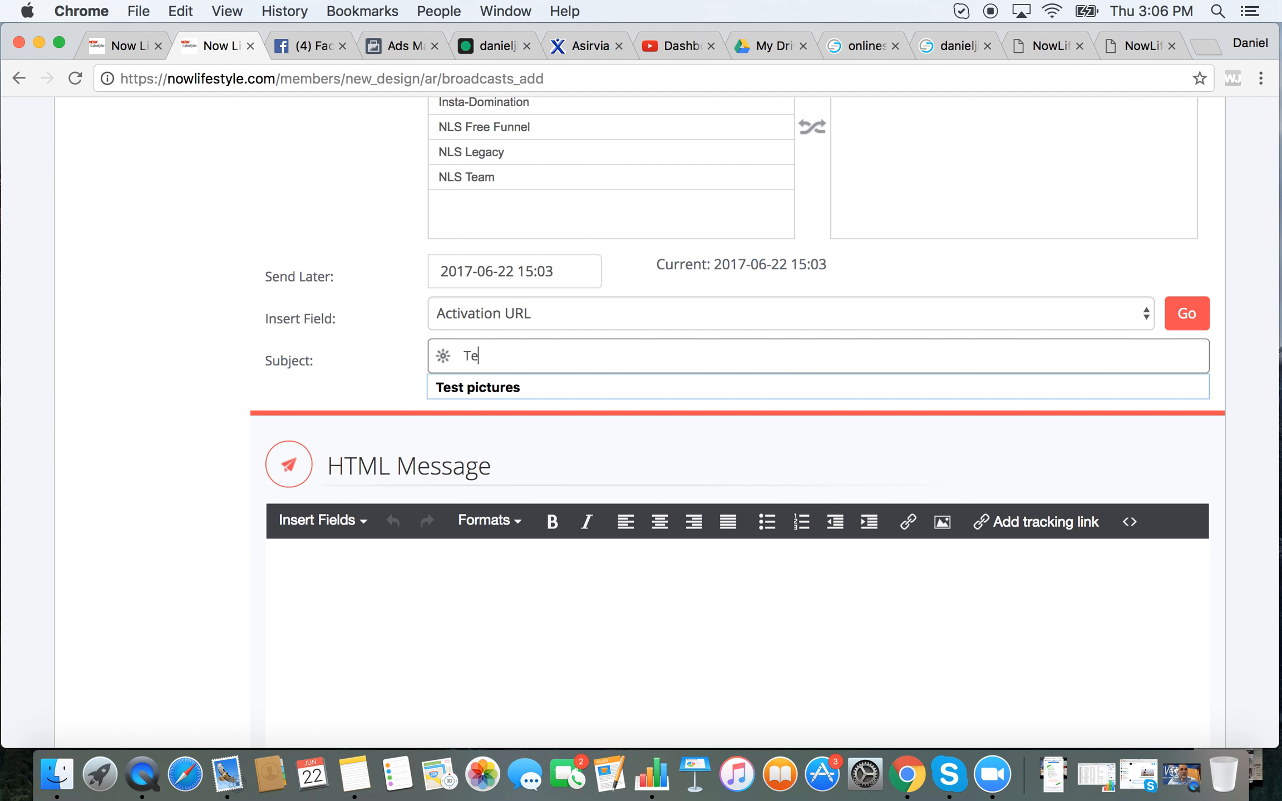
left_click(478, 387)
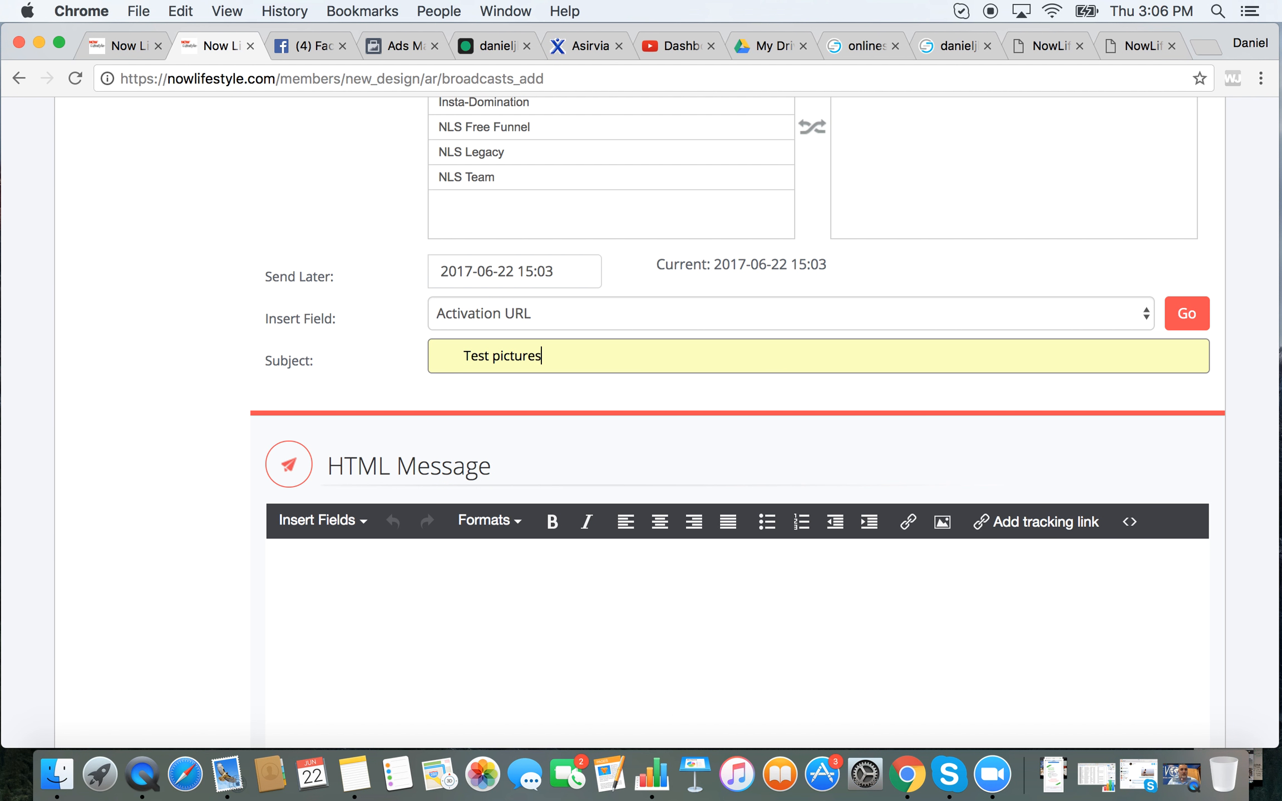
scroll("down", 3)
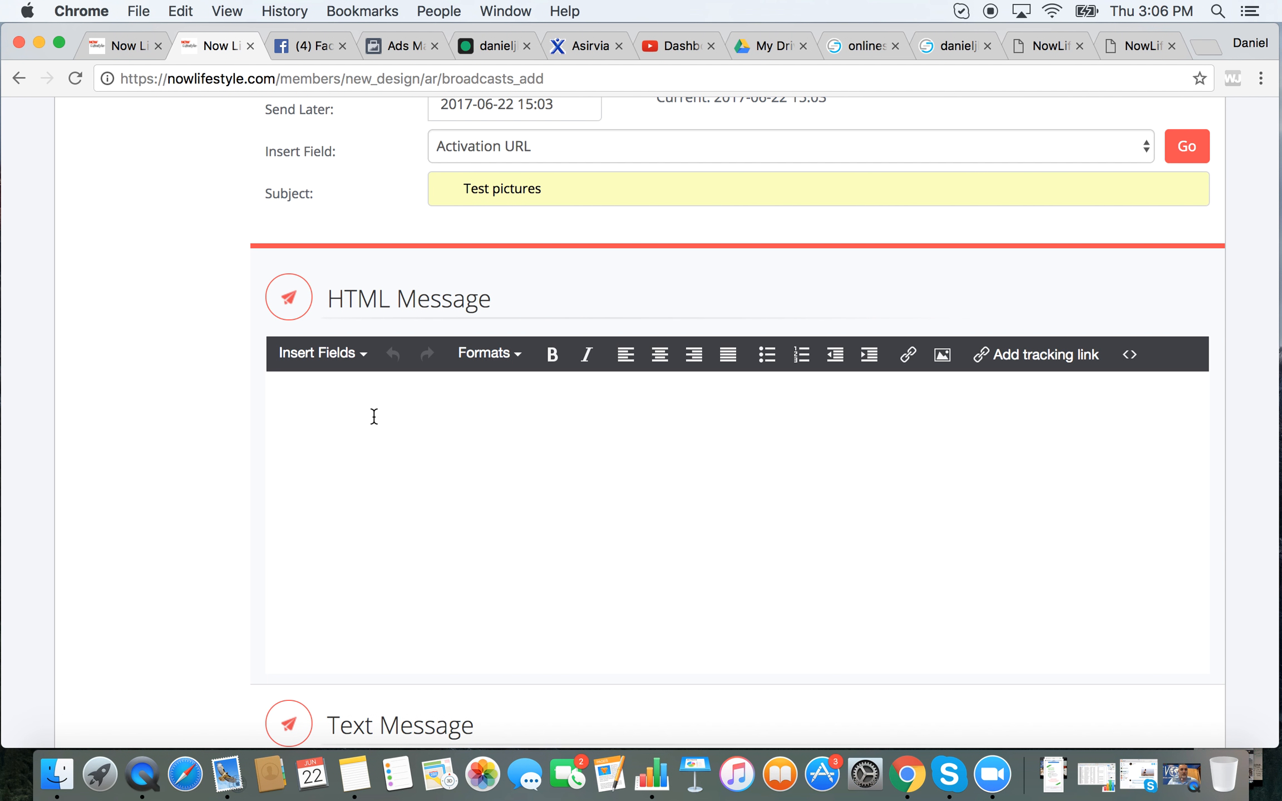
Write the greeting 'Hey Daniel here . . .' and center the line for the image
type("Hey Daniel he")
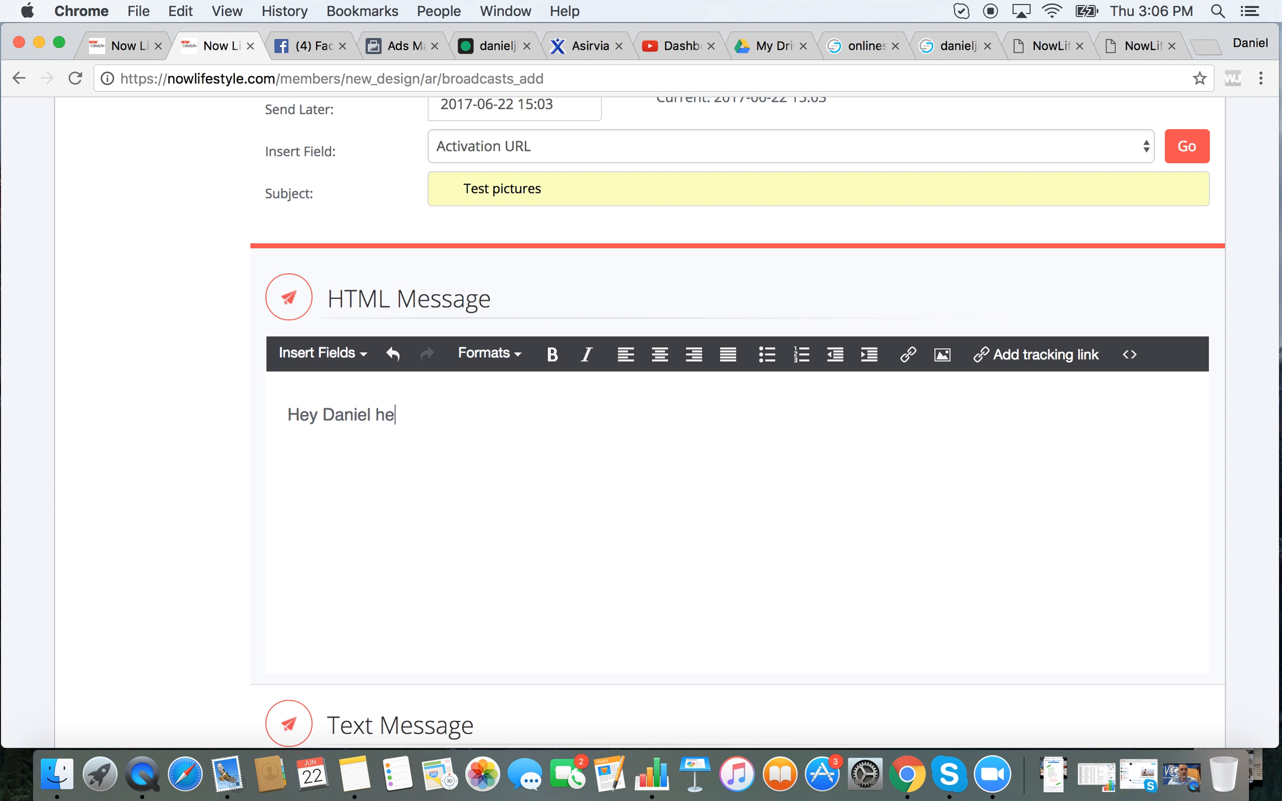
type("re . . .")
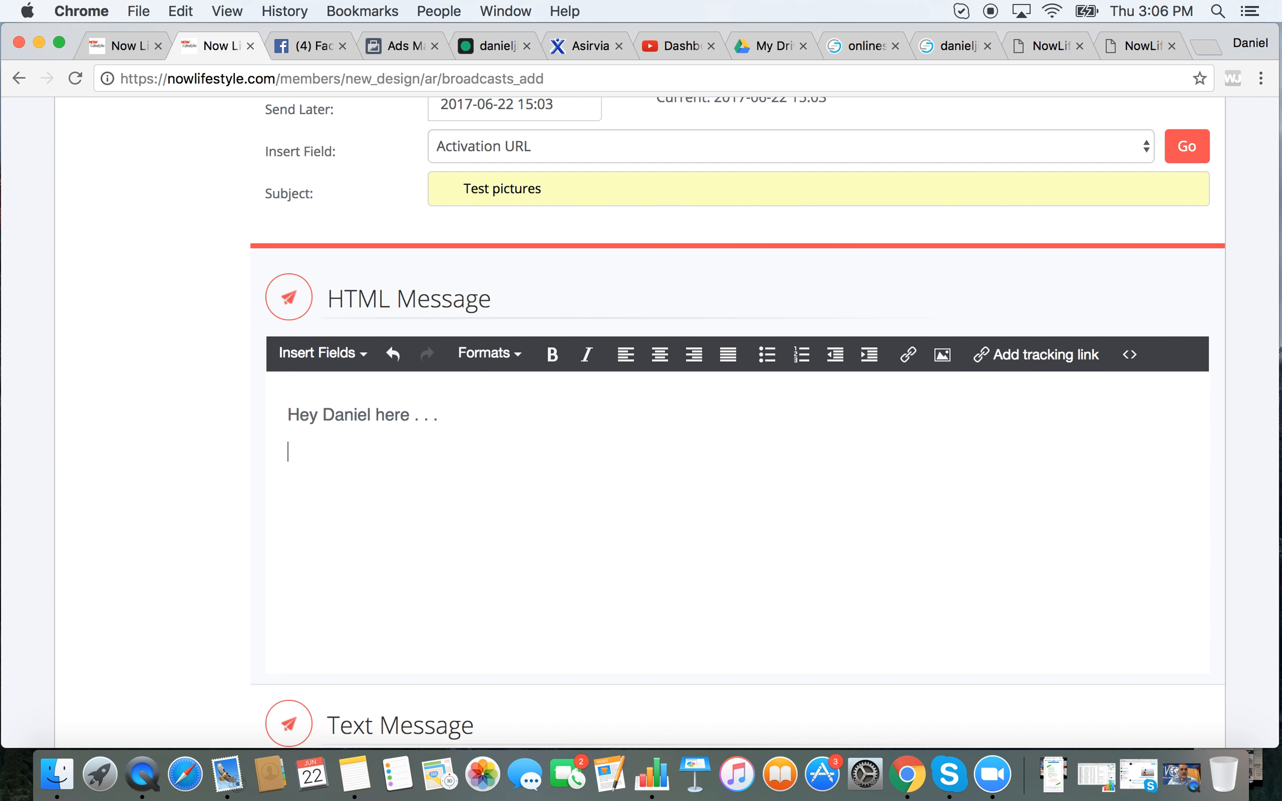
left_click(659, 354)
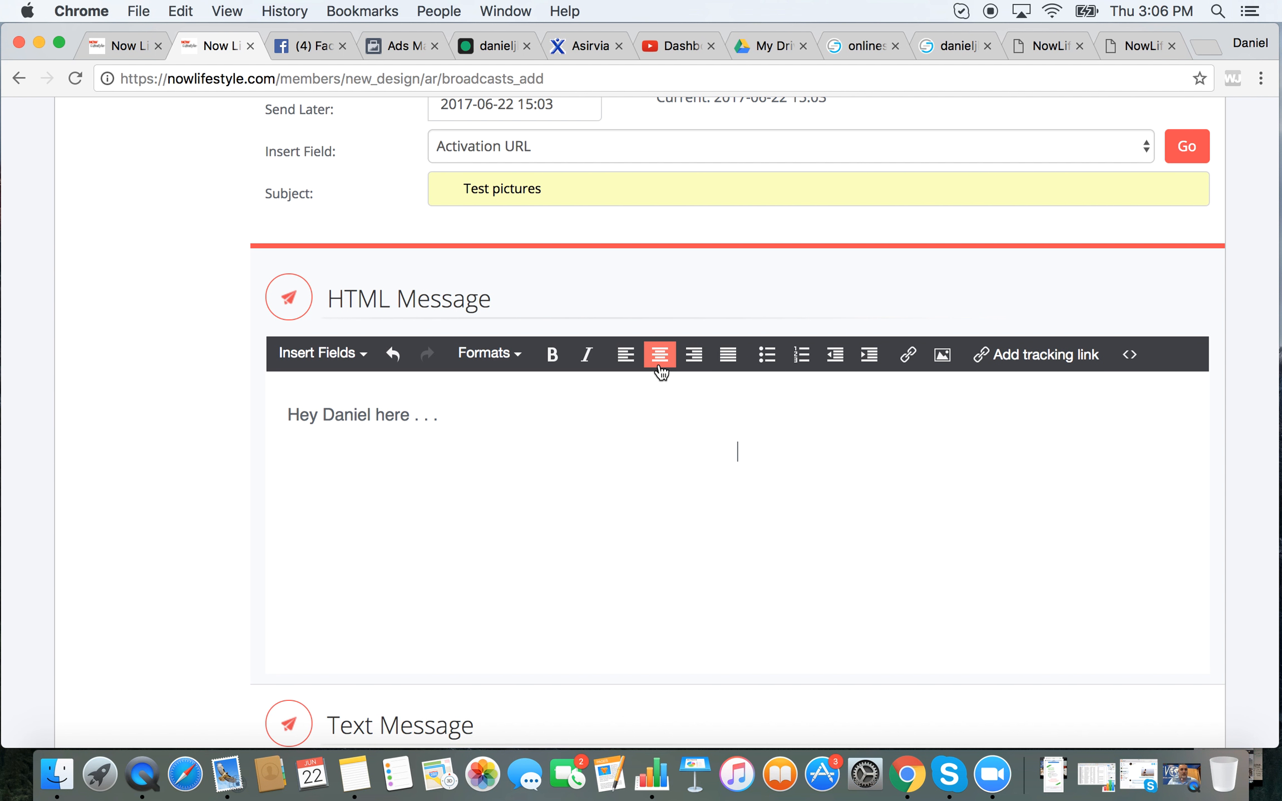
mouse_move(941, 355)
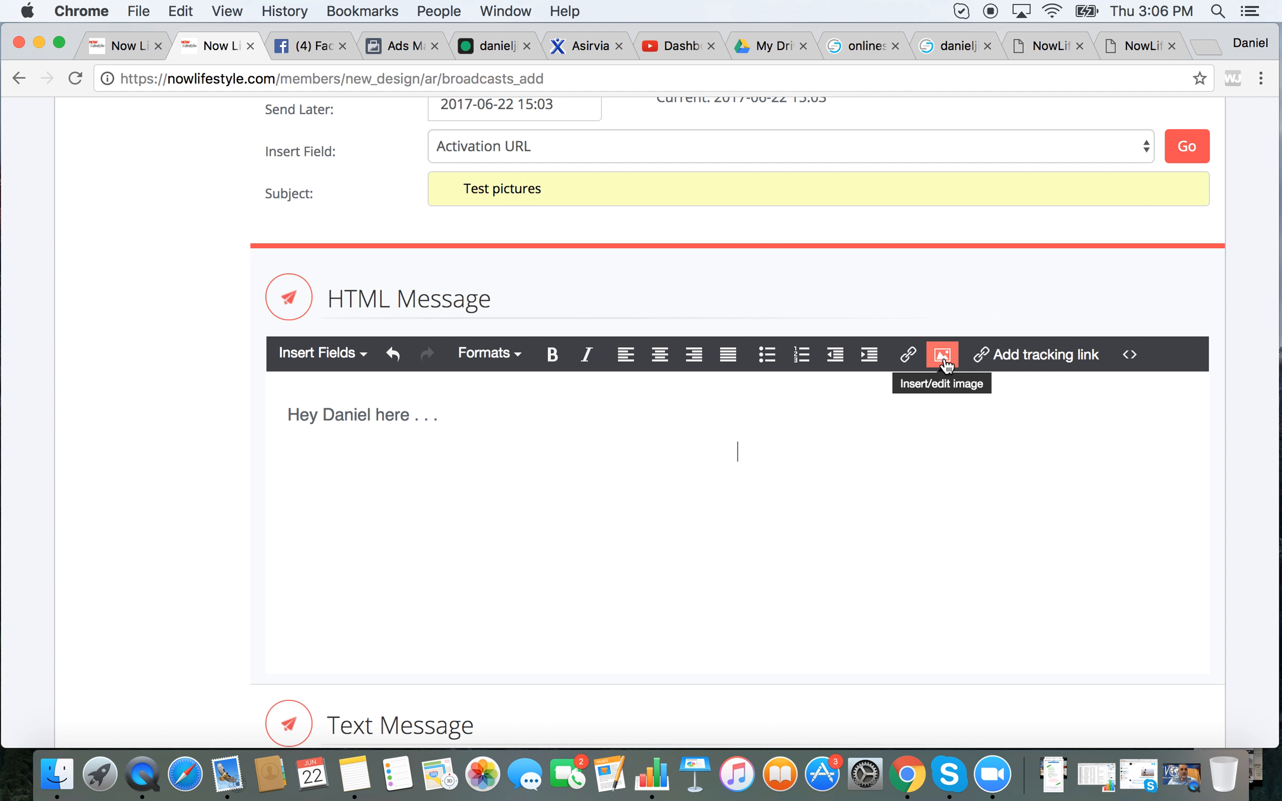
left_click(942, 354)
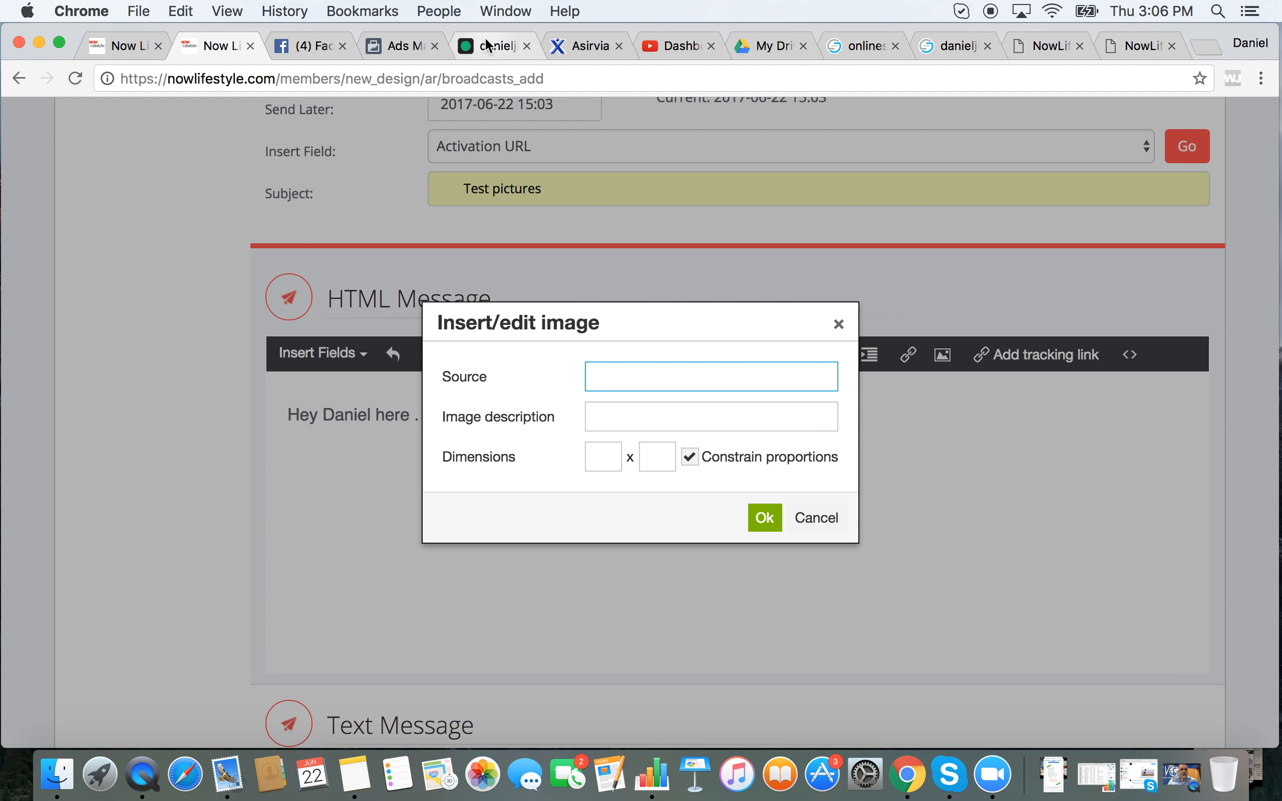
left_click(492, 45)
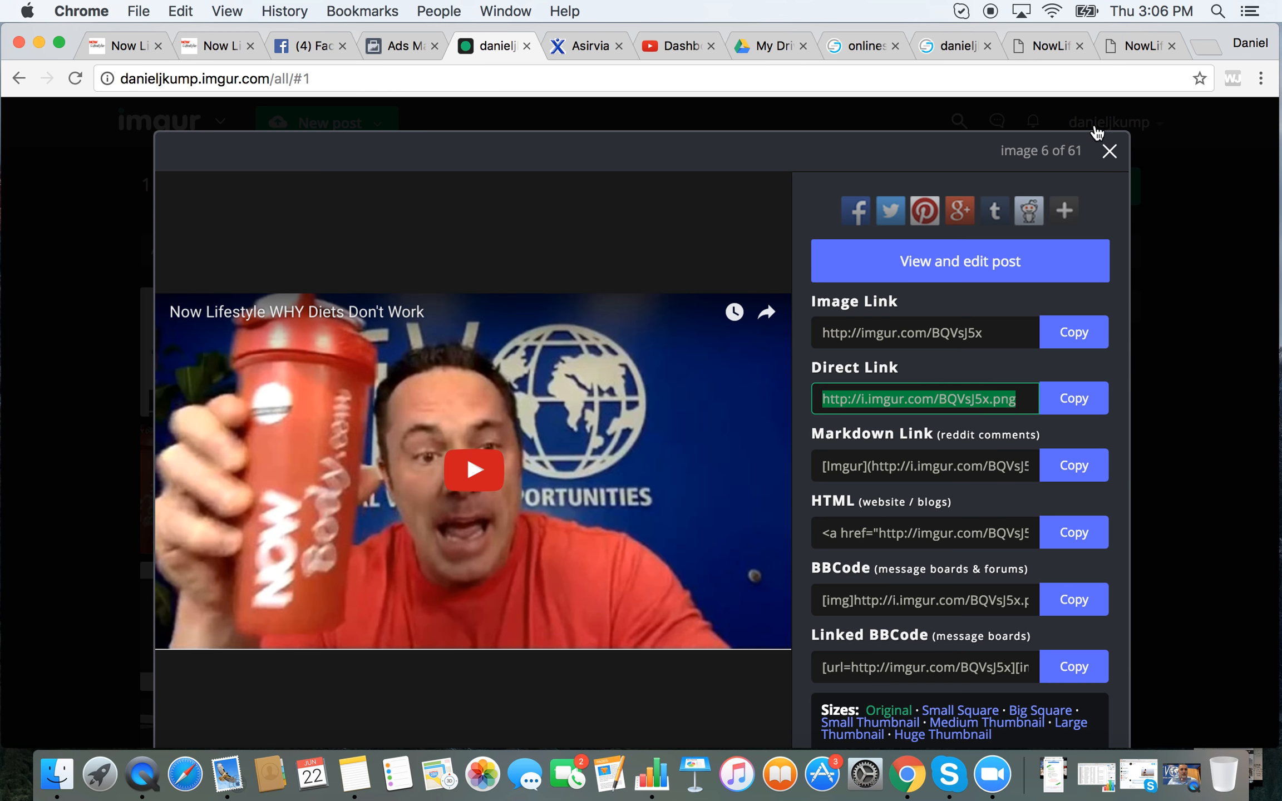
left_click(1109, 152)
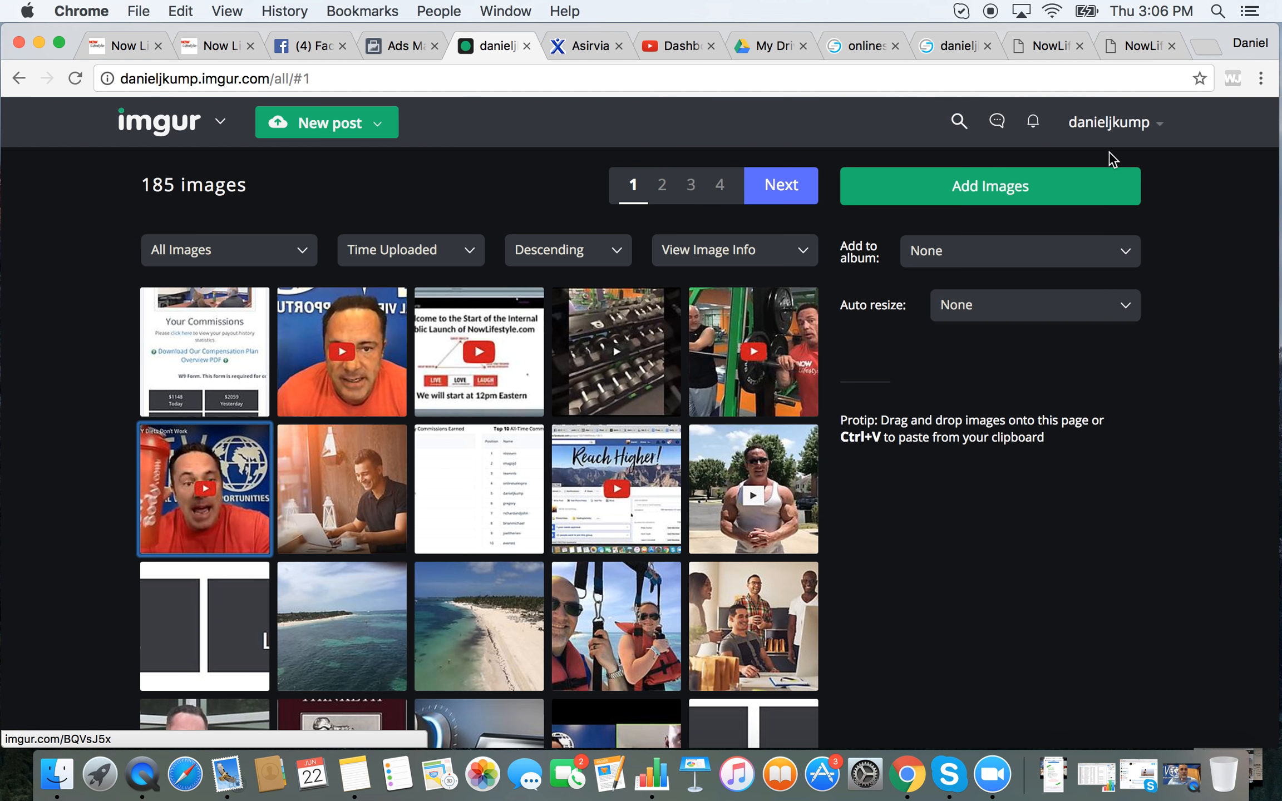
left_click(212, 45)
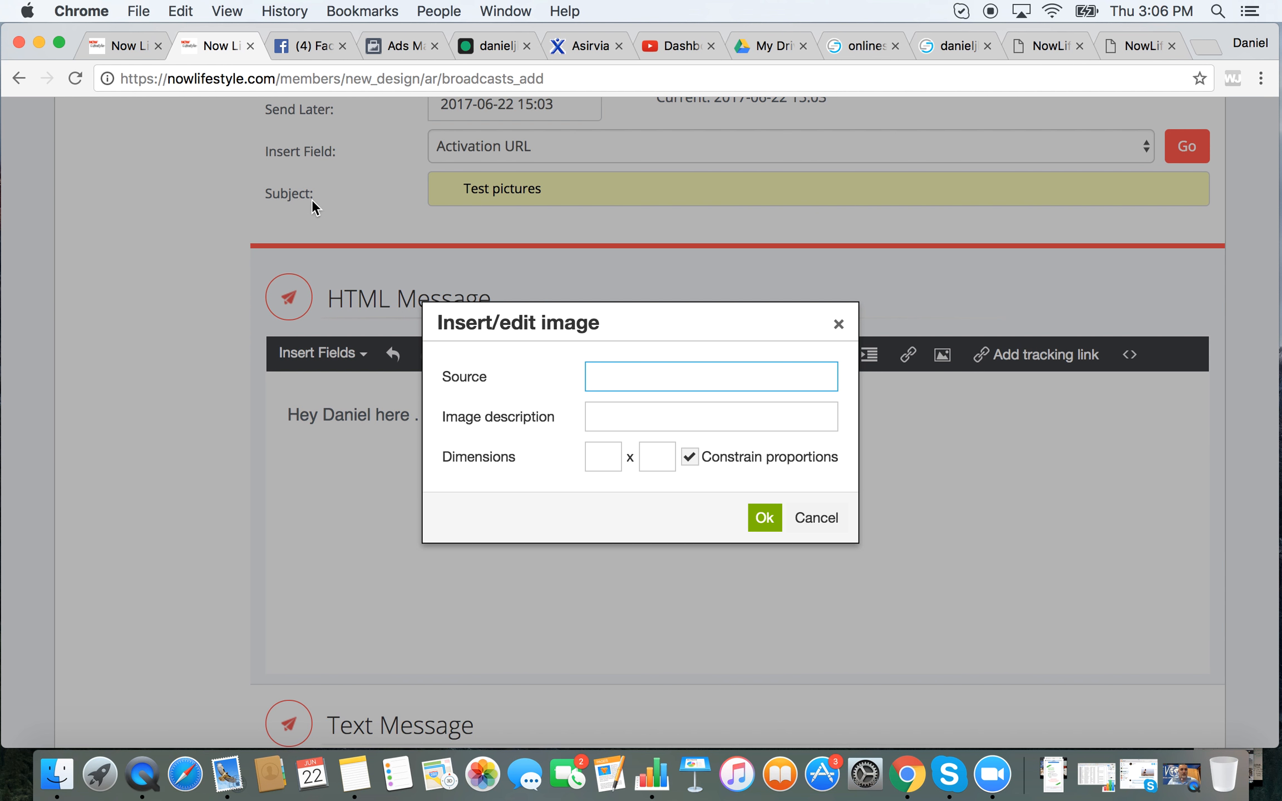
type("http://i.imgur.com/BQVsJ5x.png")
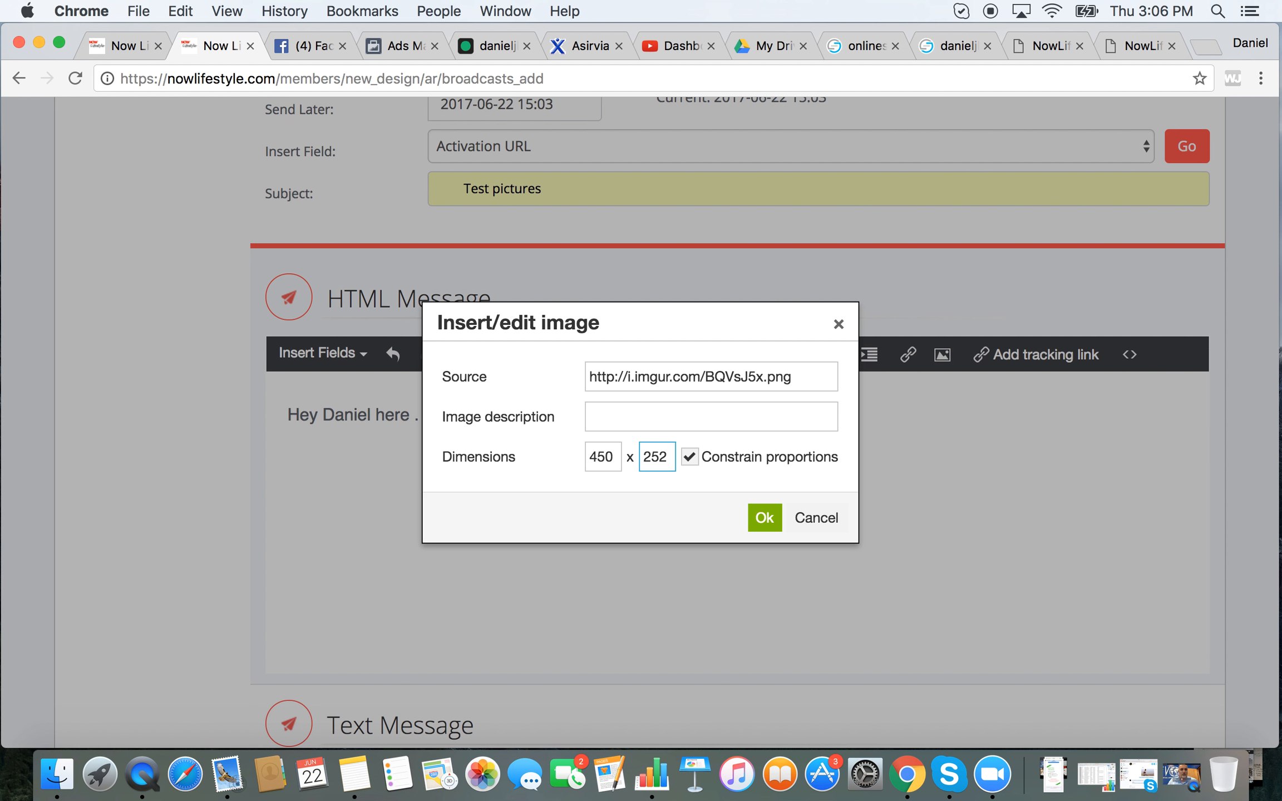
left_click(764, 517)
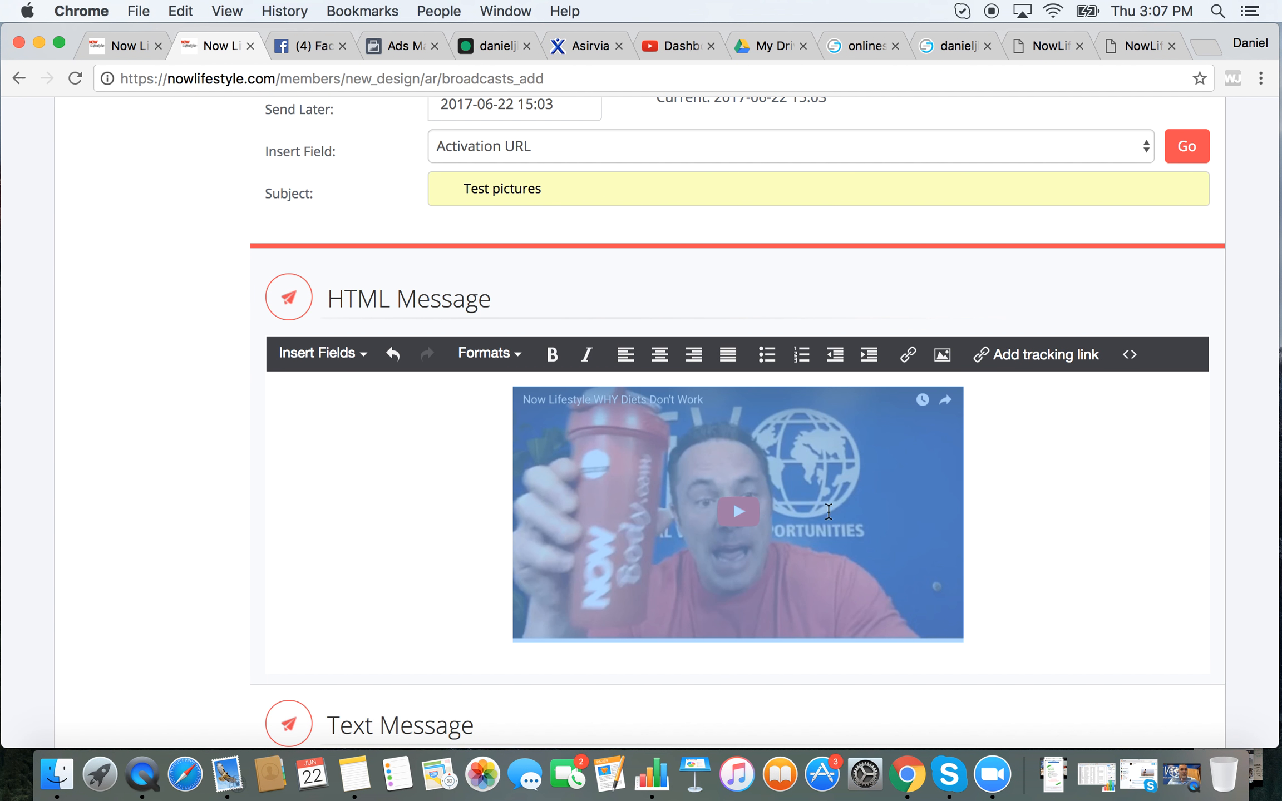
Link the thumbnail image to erien.com/design/nls-optin/11/thank-you.php beneath the greeting
left_click(737, 513)
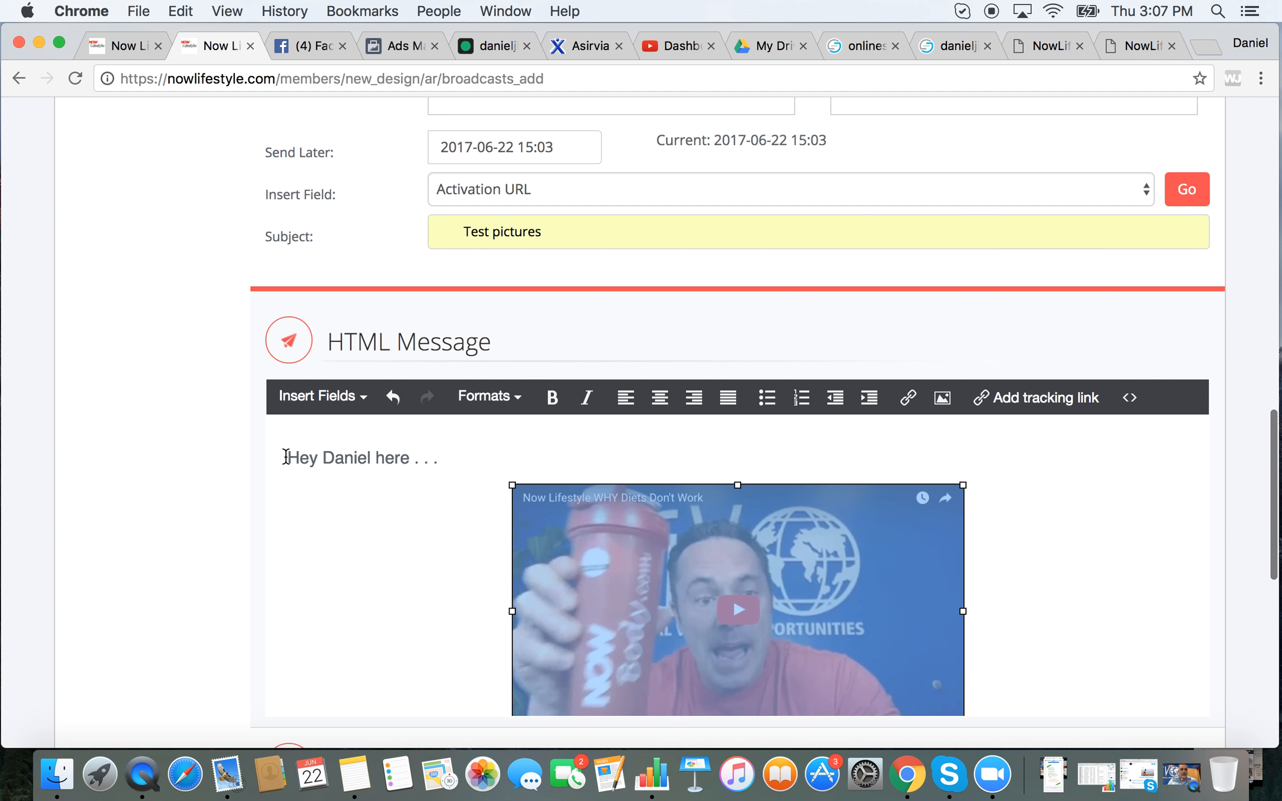
mouse_move(417, 490)
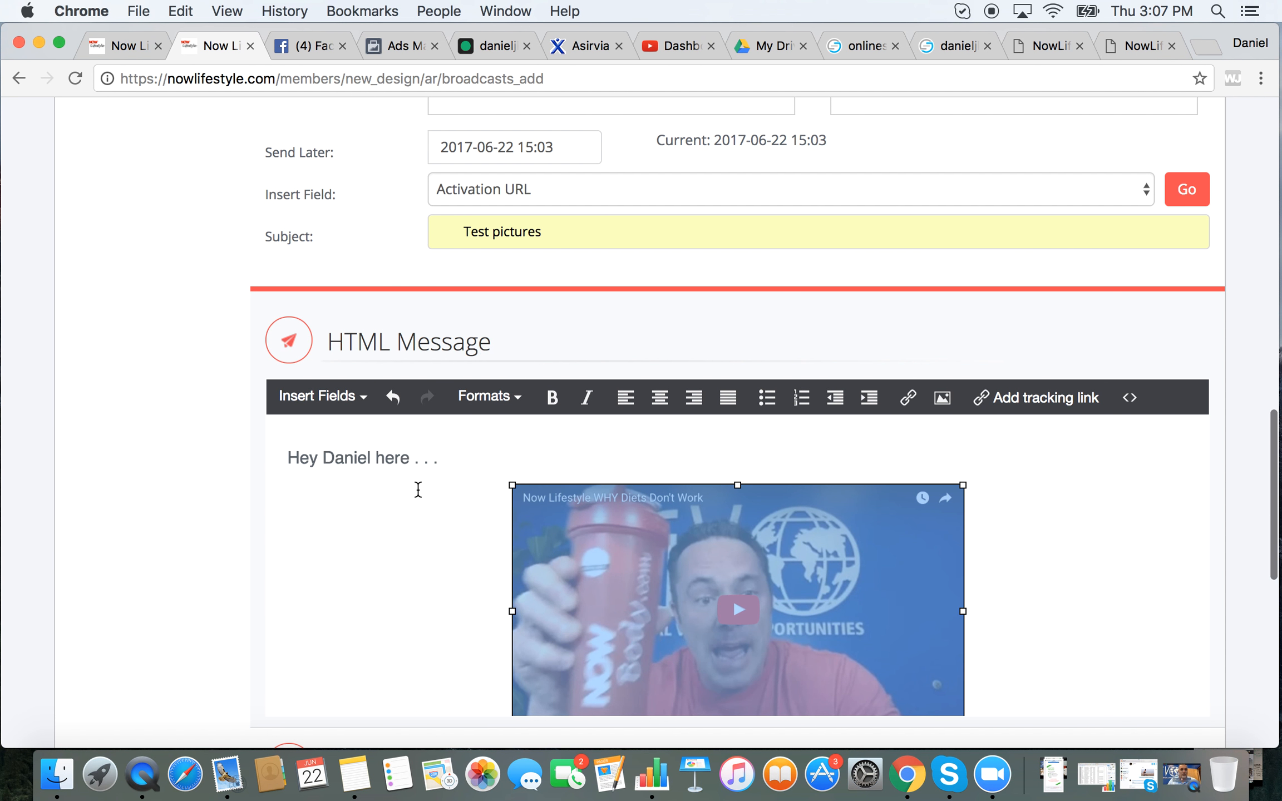
scroll("down", 3)
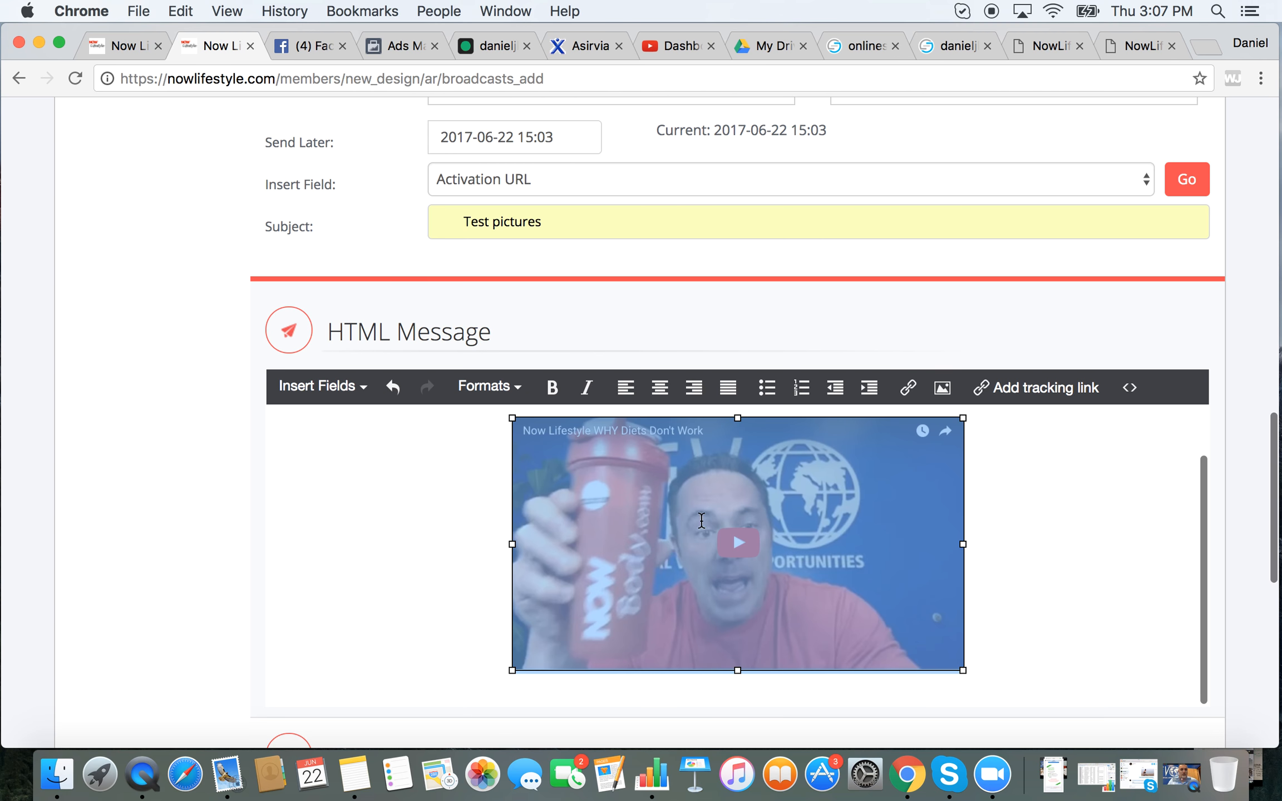
mouse_move(772, 528)
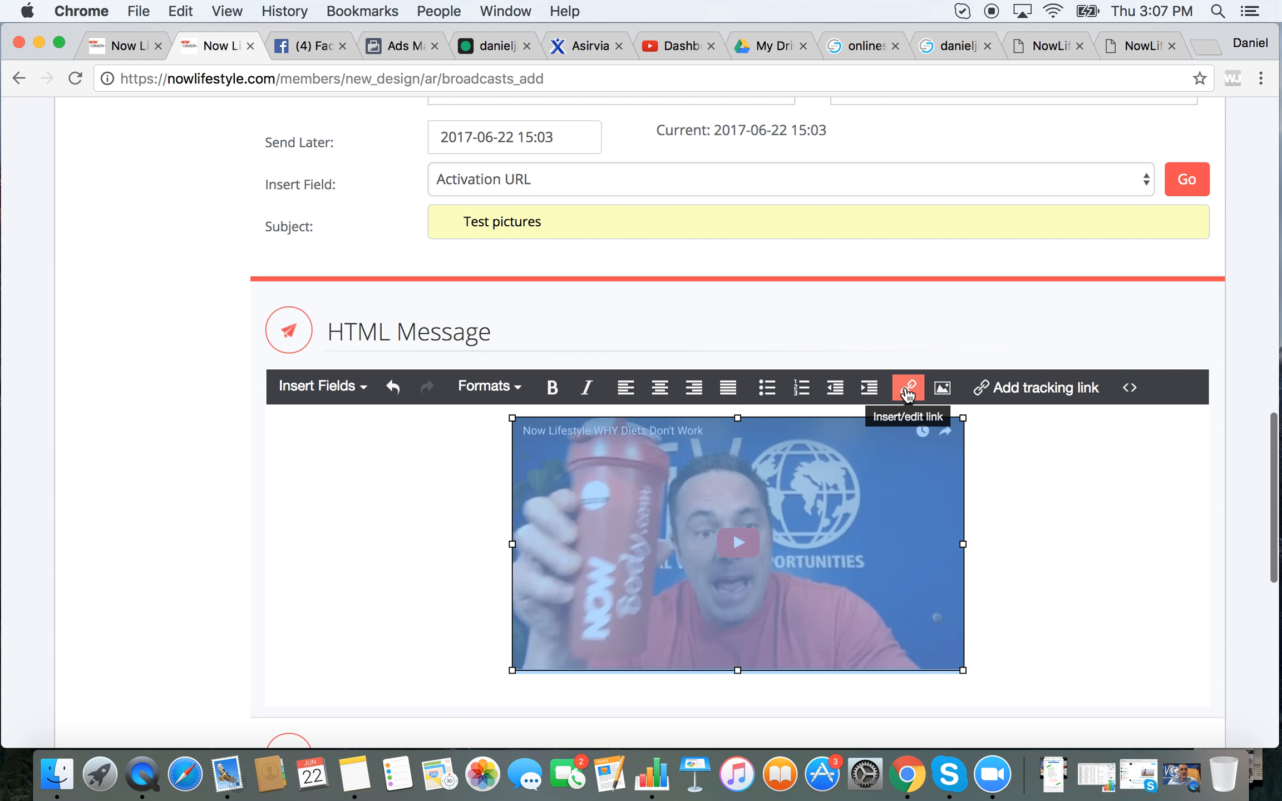
left_click(1136, 46)
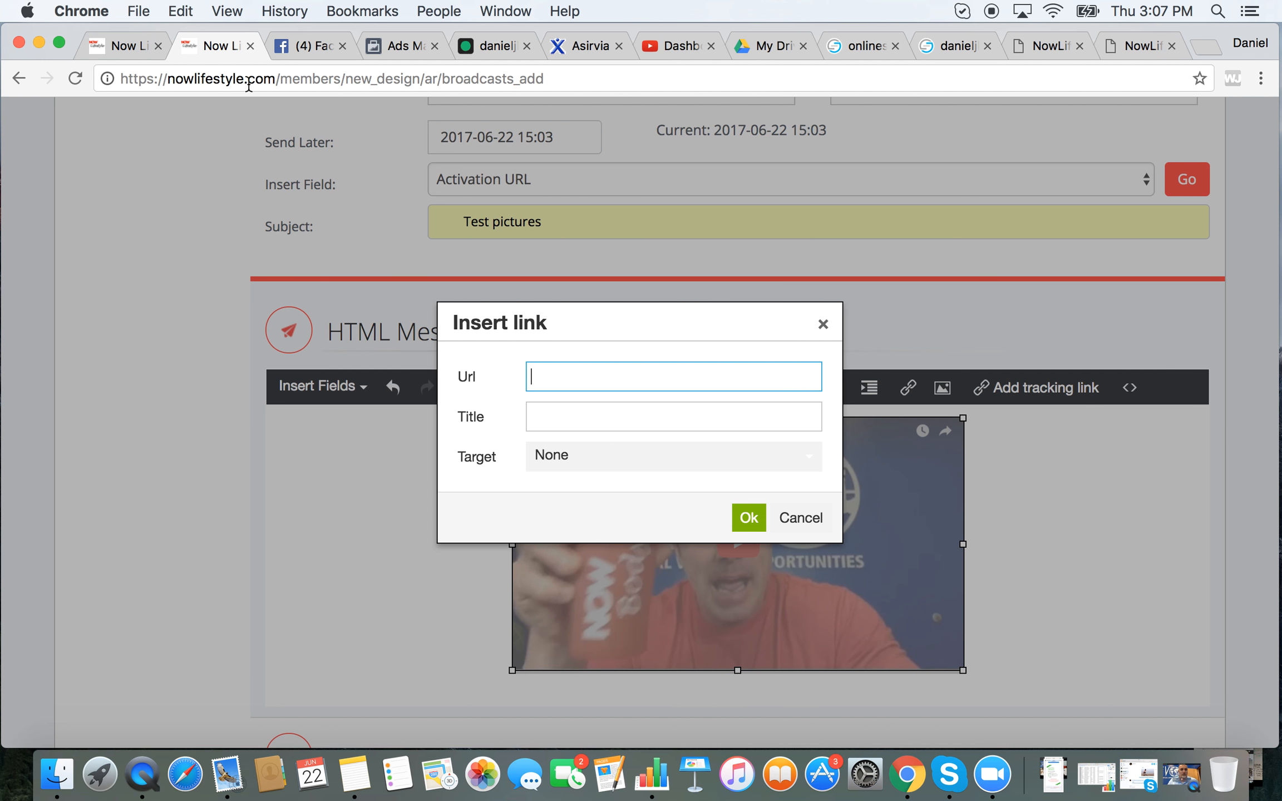
type("erien.com/design/nls-optin/11/thank-you.php")
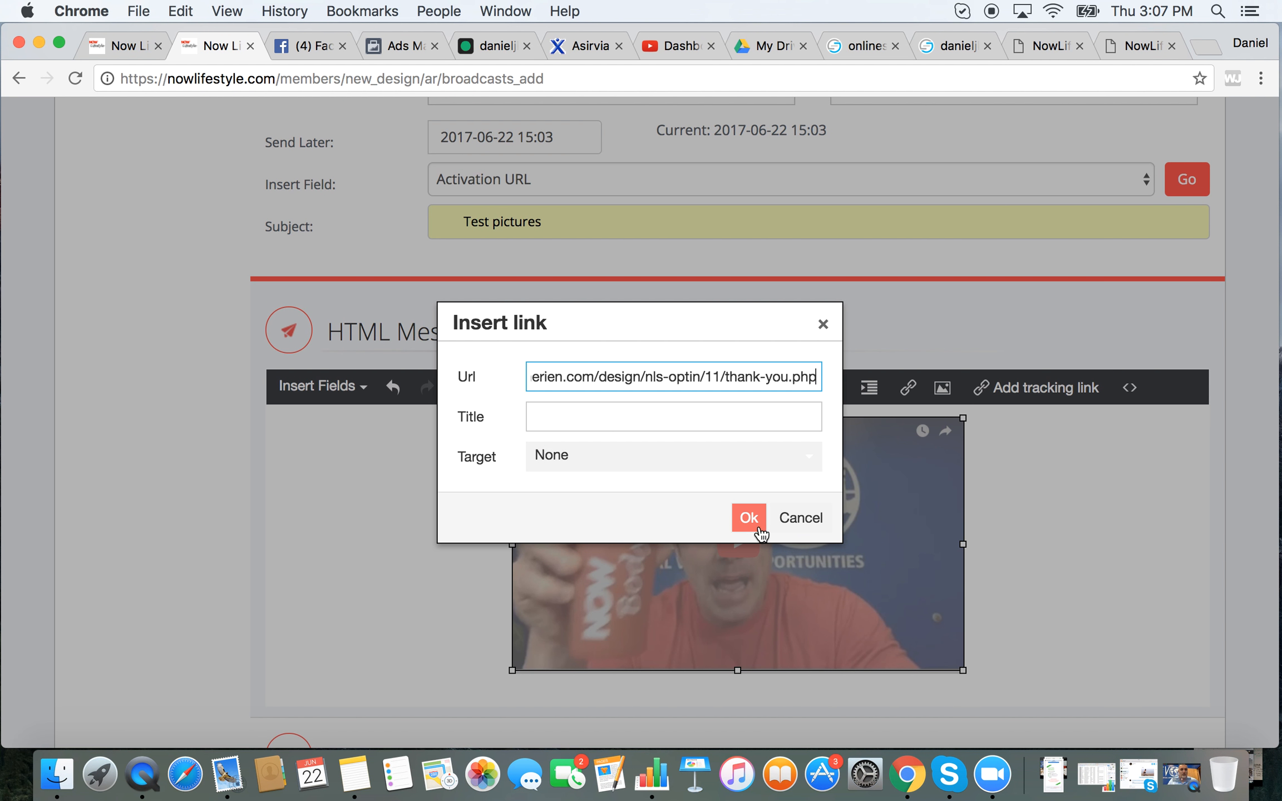
left_click(748, 517)
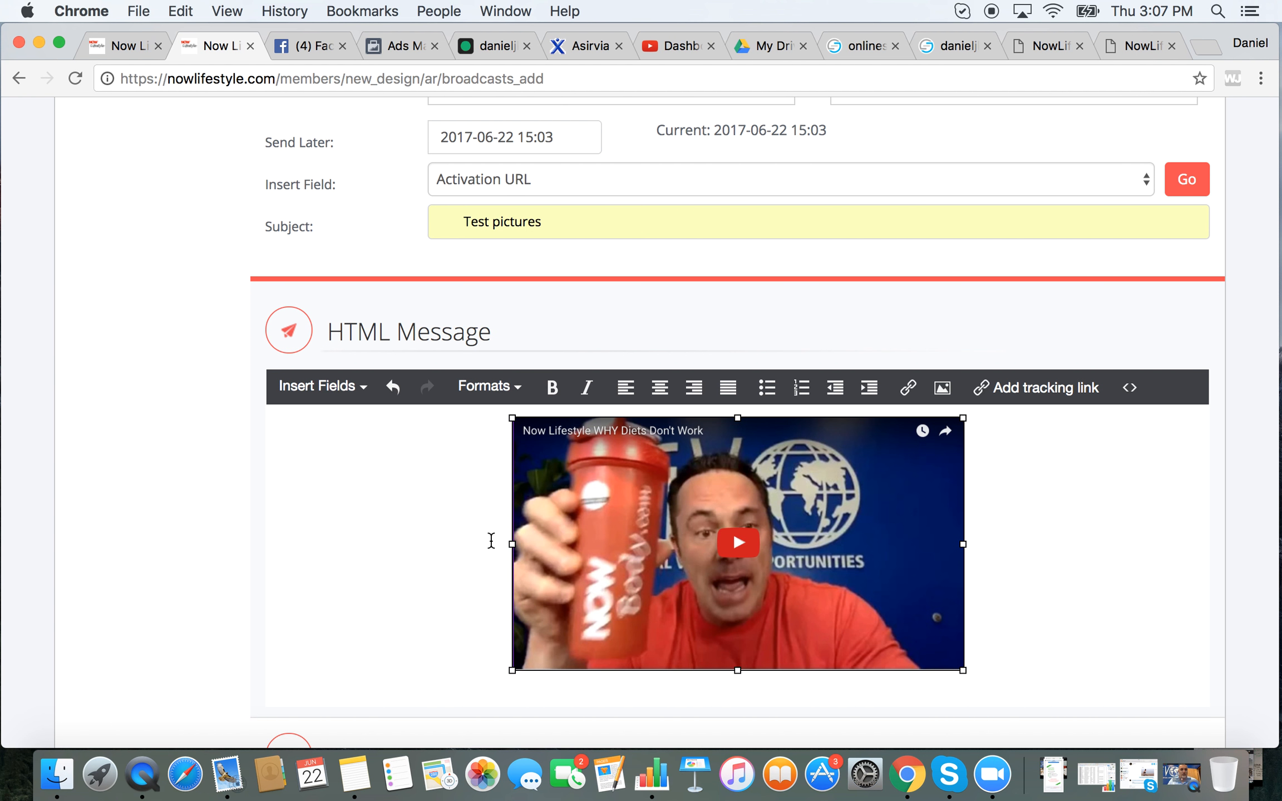
type("Hey Daniel here . . .")
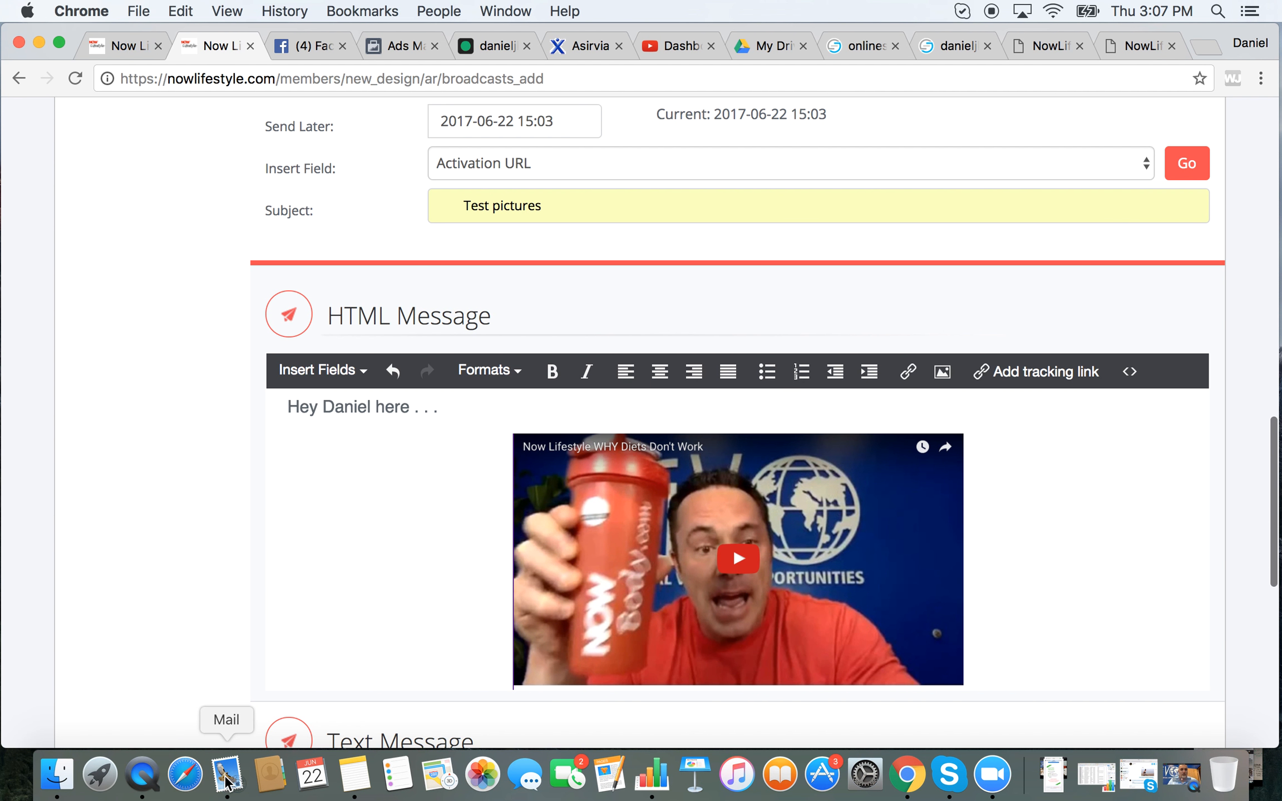
left_click(227, 773)
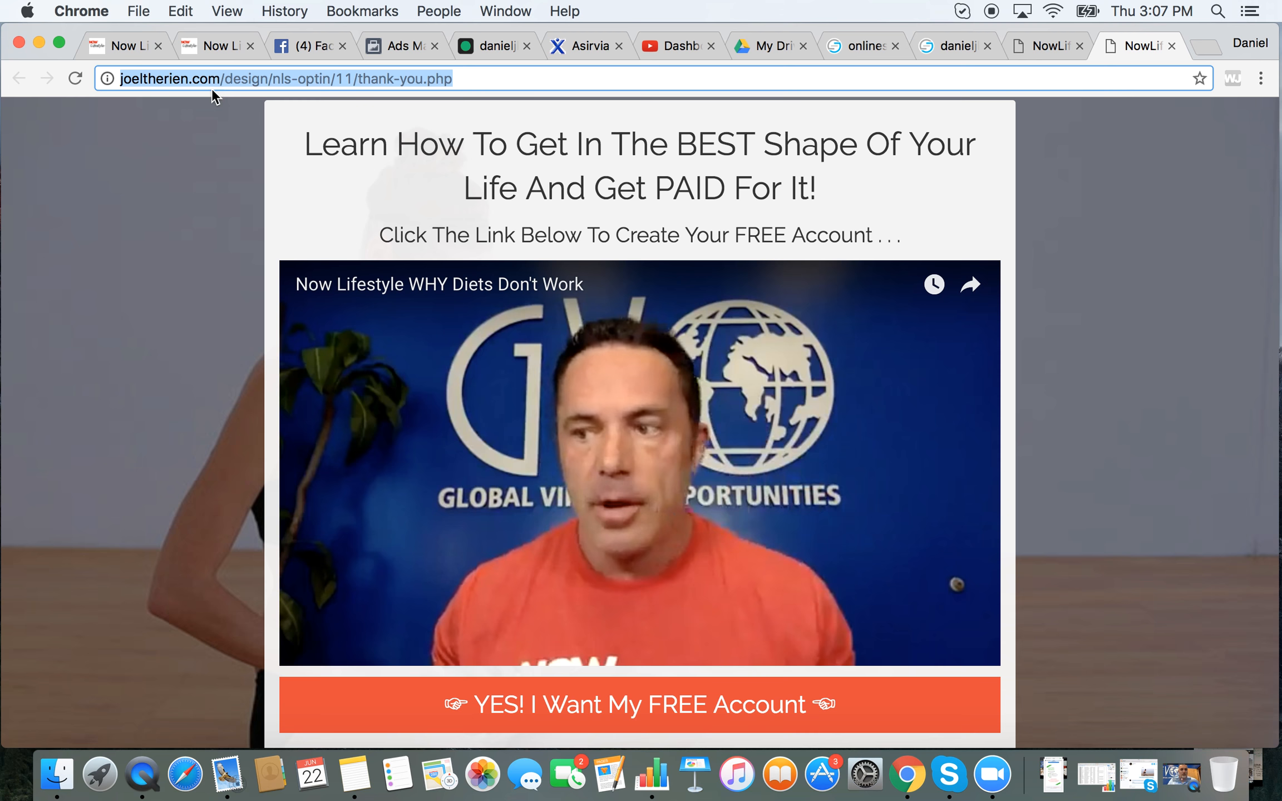
left_click(212, 45)
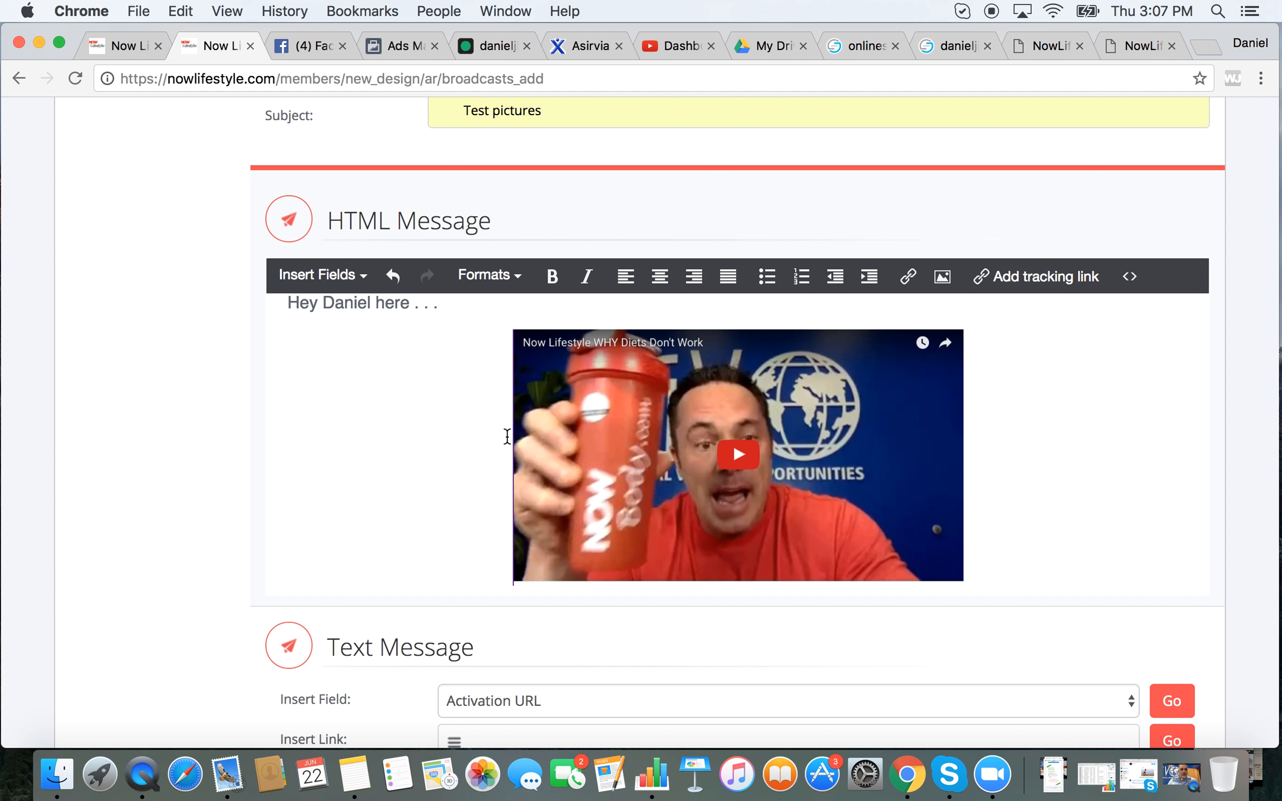
mouse_move(99, 774)
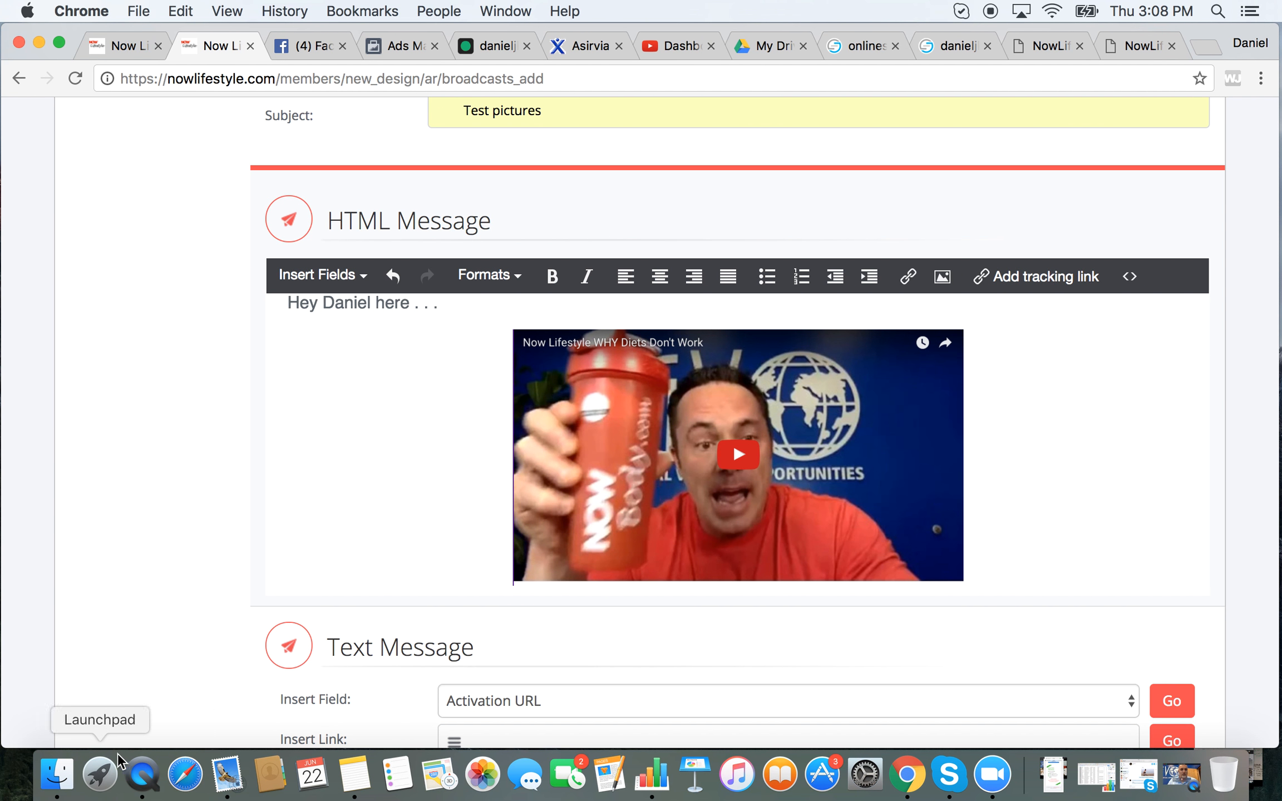